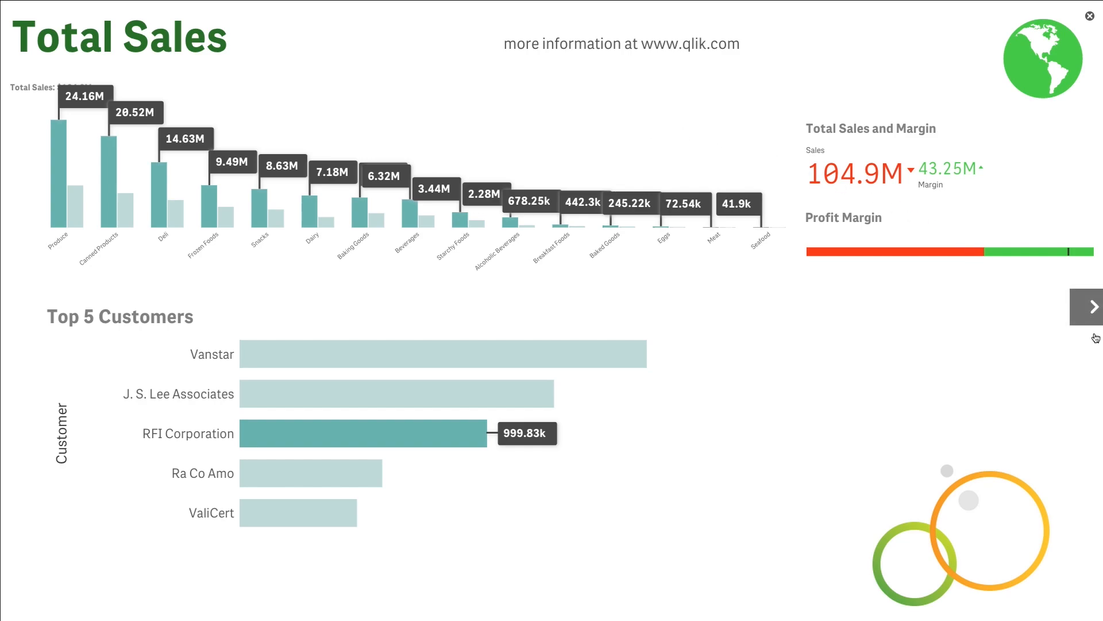
# - Advance the playing story through the Product Details and Location slides, returning to Total Sales
pyautogui.click(1091, 306)
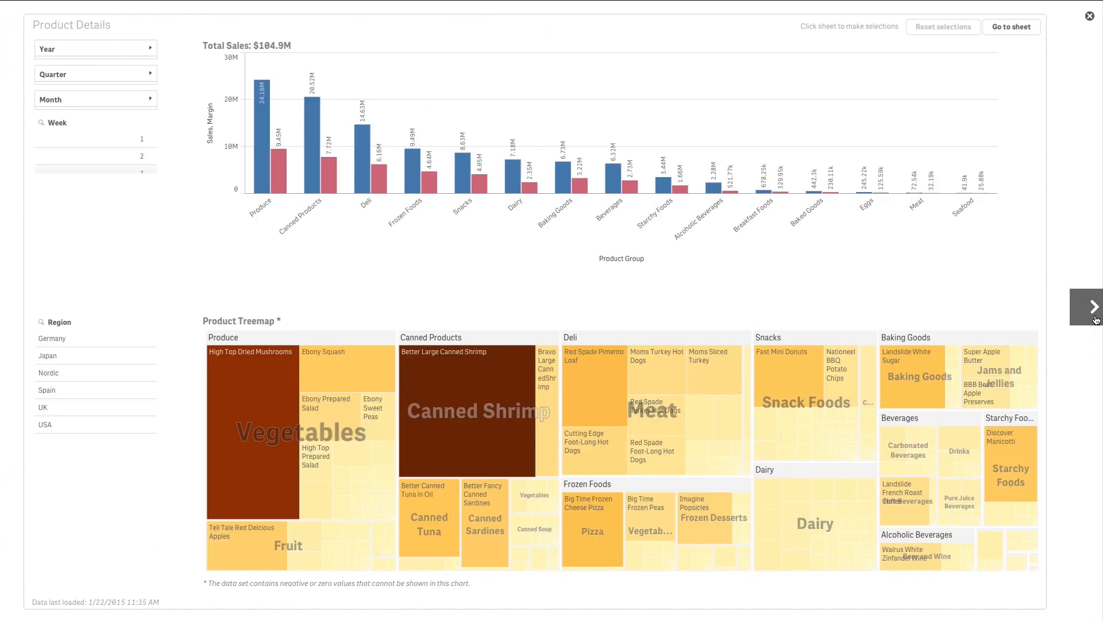
pyautogui.click(1093, 307)
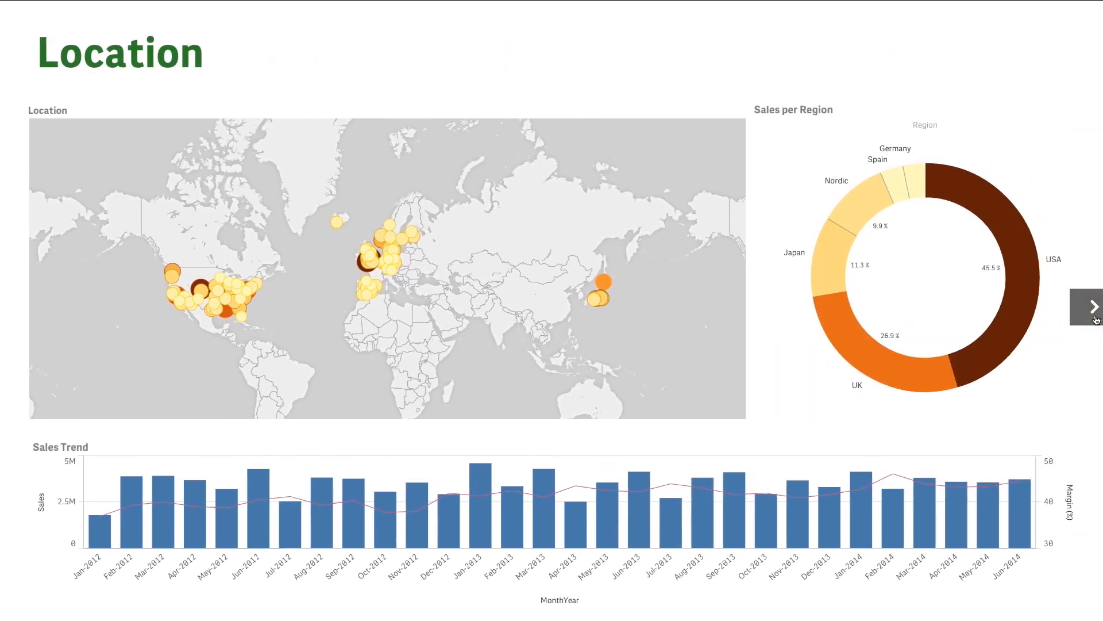
pyautogui.click(1093, 306)
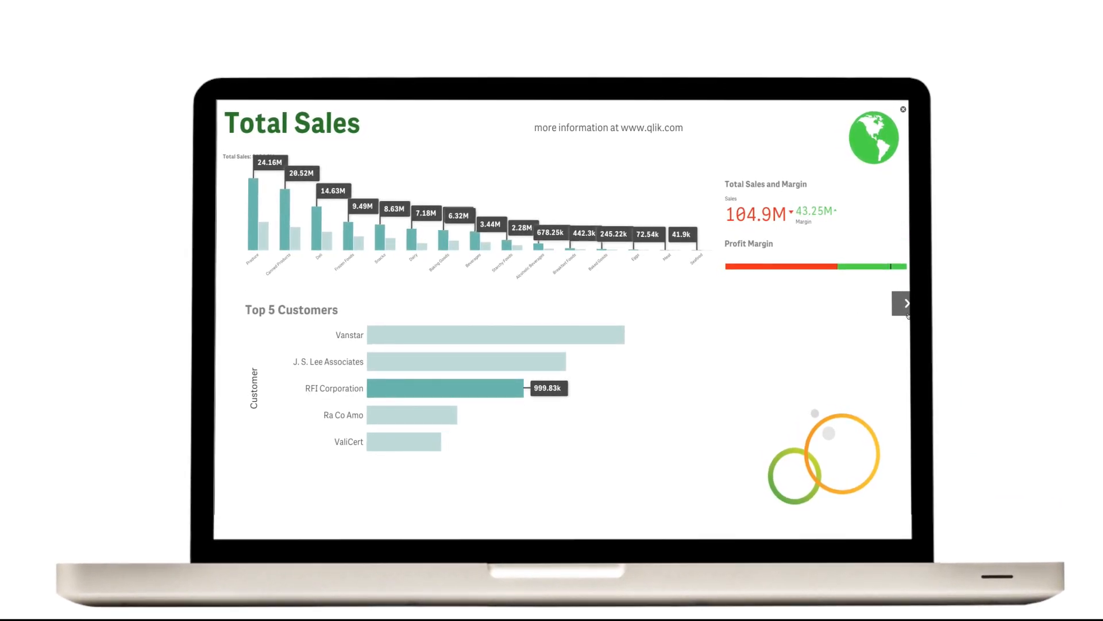
# - Step past the Total Sales slide to reach the blank third slide in the story editor
pyautogui.click(904, 302)
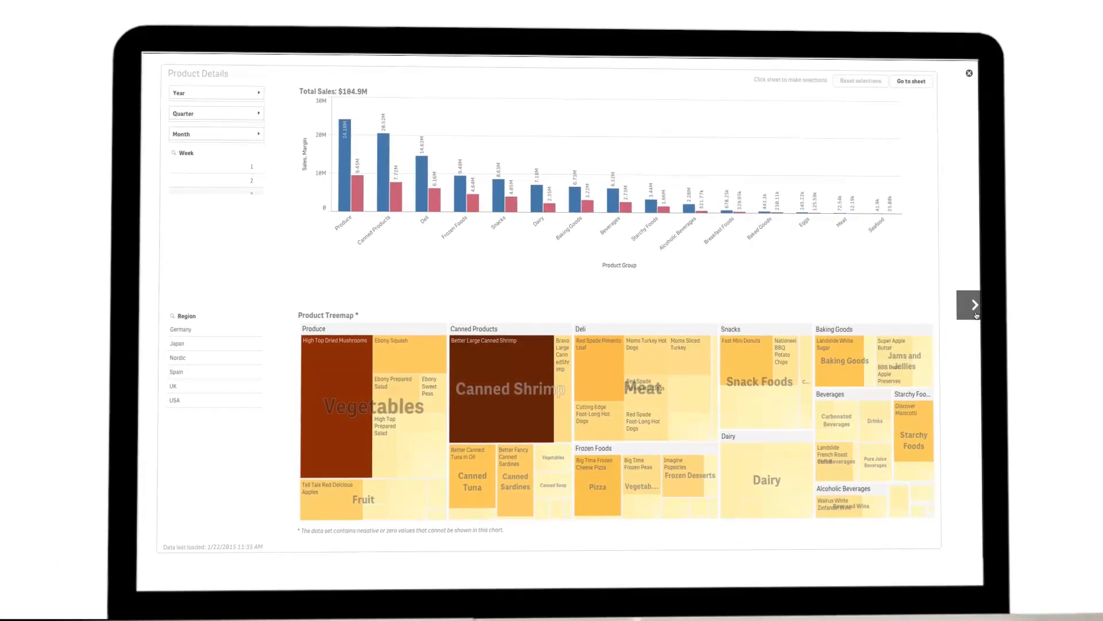
pyautogui.click(968, 304)
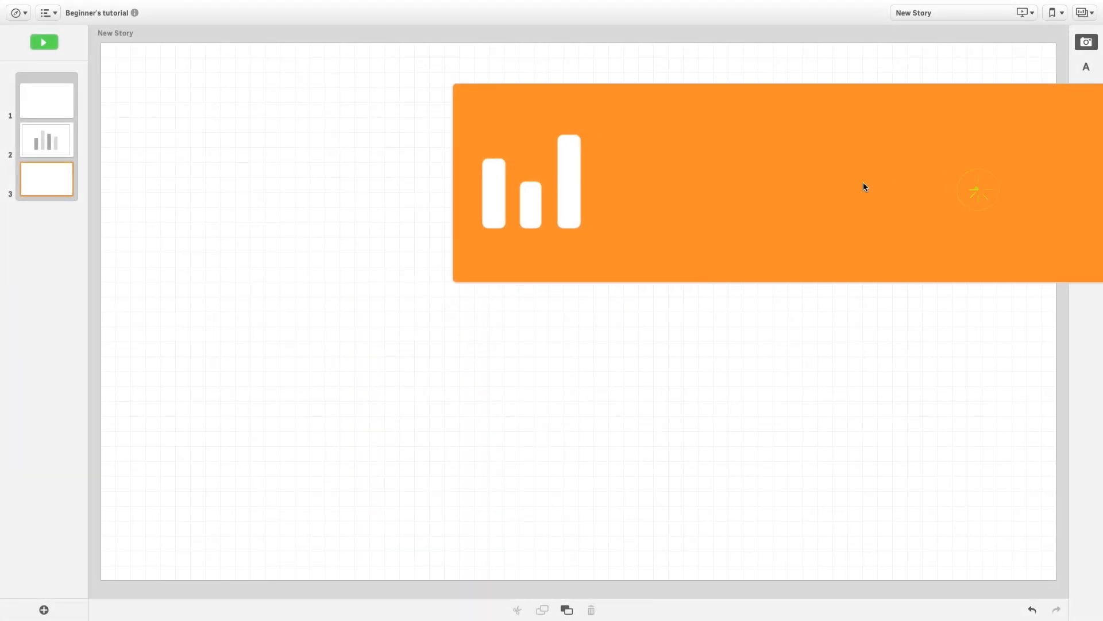
# - Place the Total Sales, resized Quarterly Trend and Top 5 Customers snapshots on slide three
pyautogui.click(1086, 41)
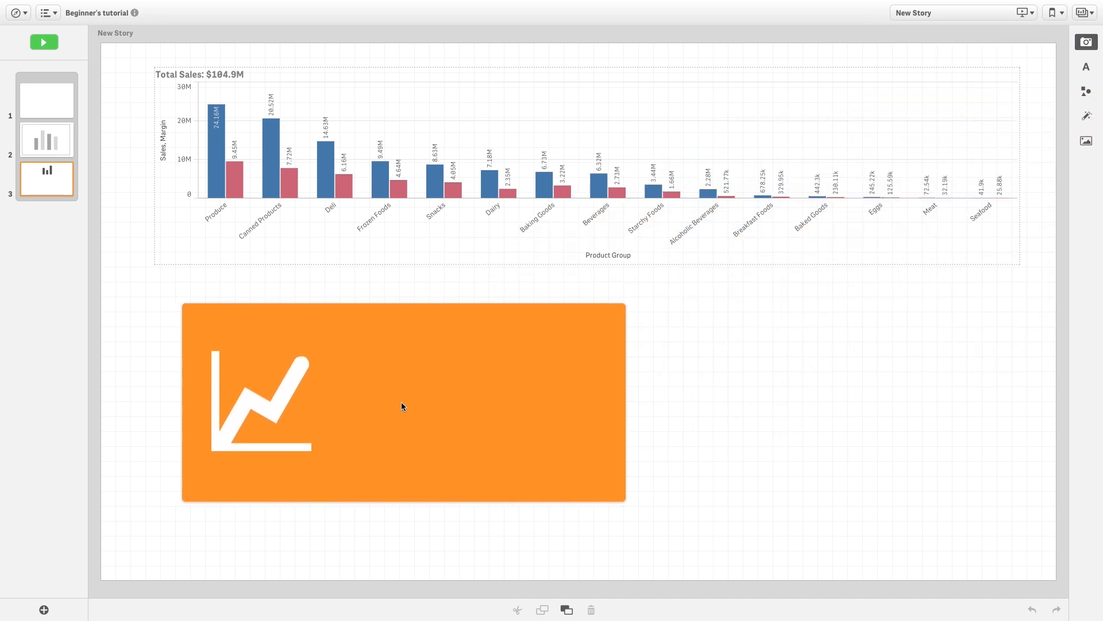
pyautogui.click(402, 406)
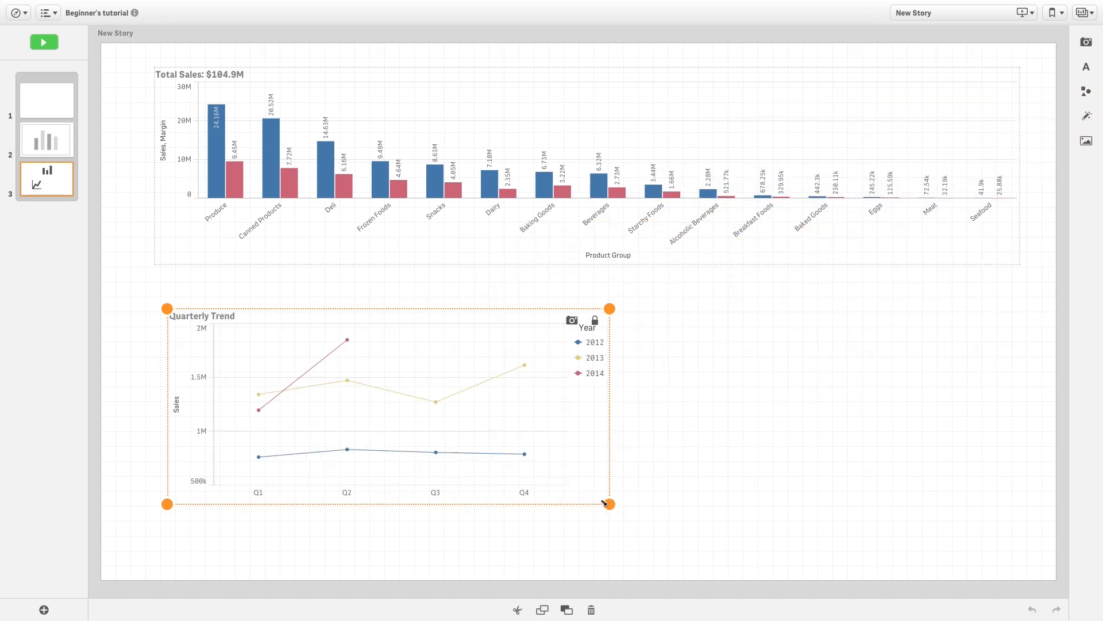
pyautogui.click(1085, 42)
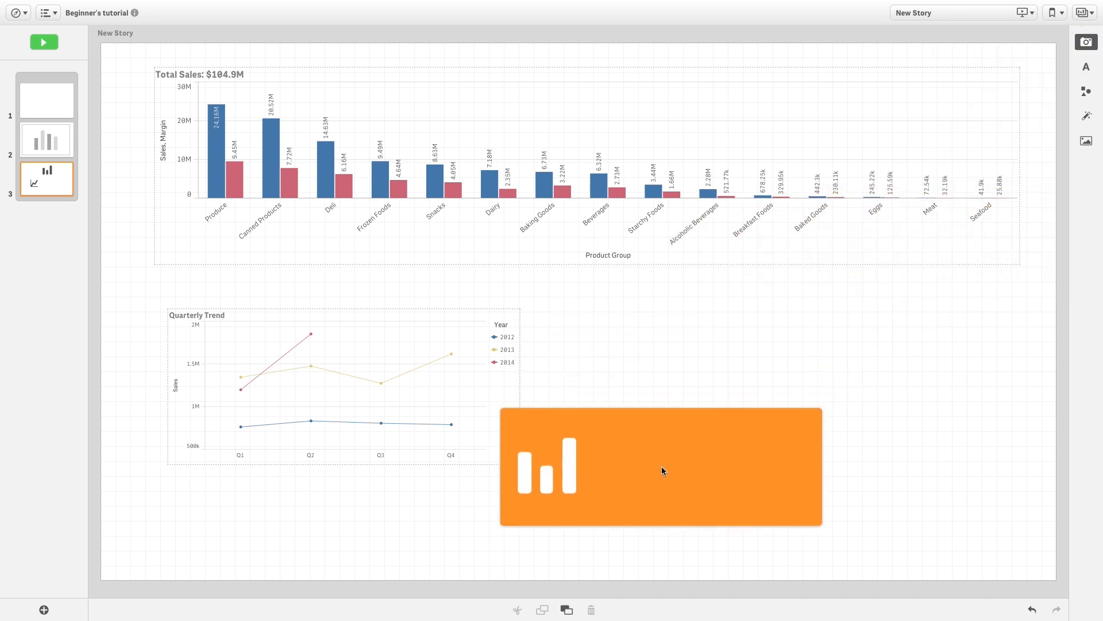
pyautogui.click(1085, 116)
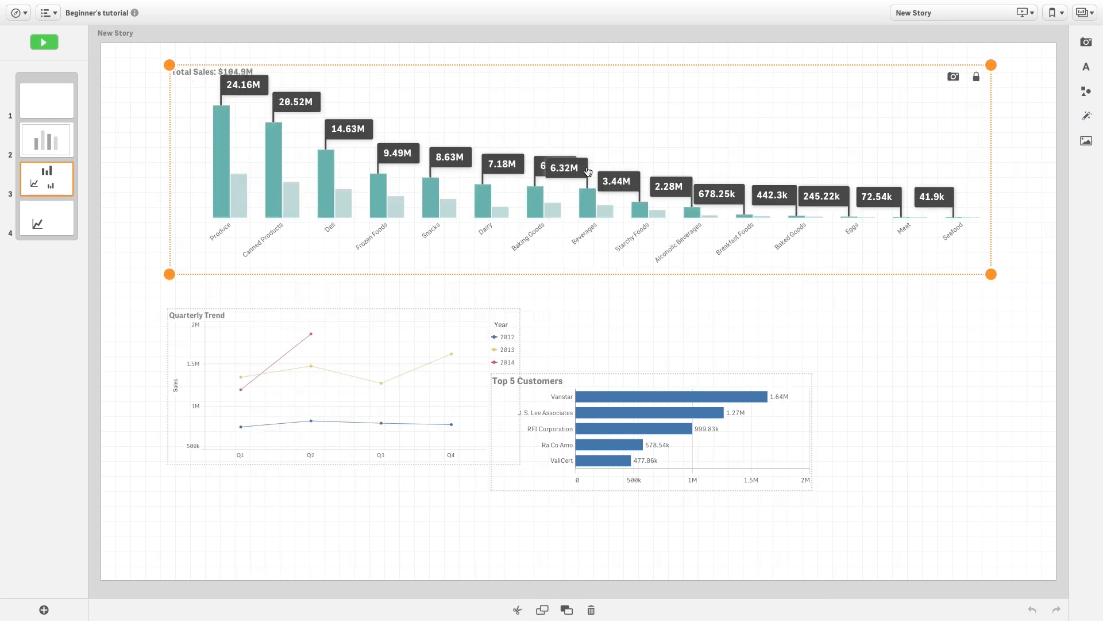
# - Apply an Any value highlight to RFI Corporation's 999.83k bar in Top 5 Customers, then play the story
pyautogui.click(1087, 116)
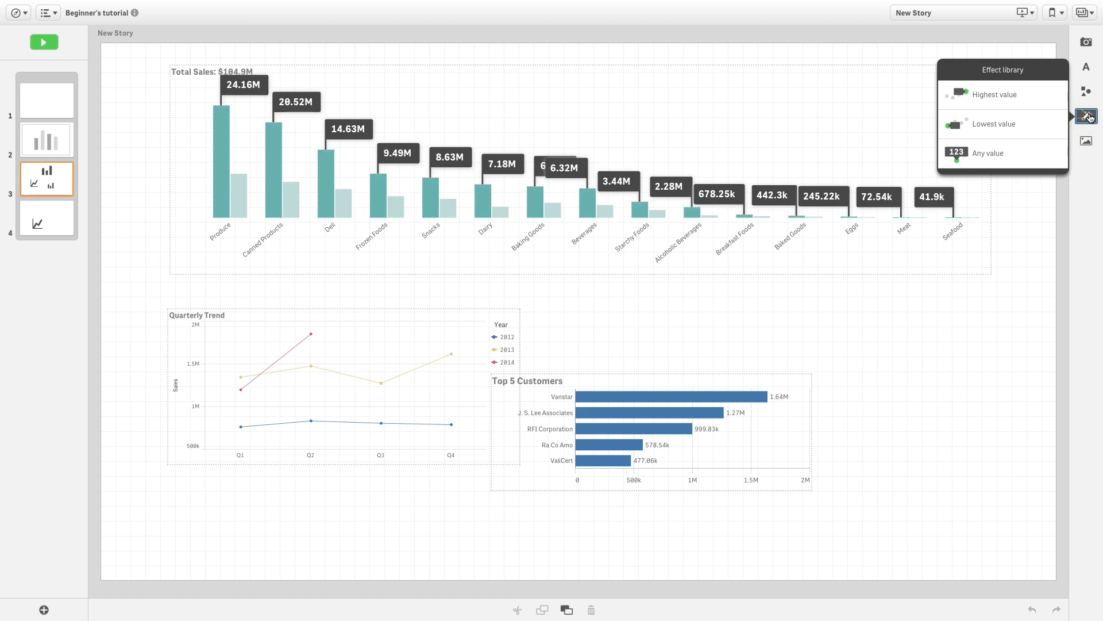
pyautogui.click(651, 425)
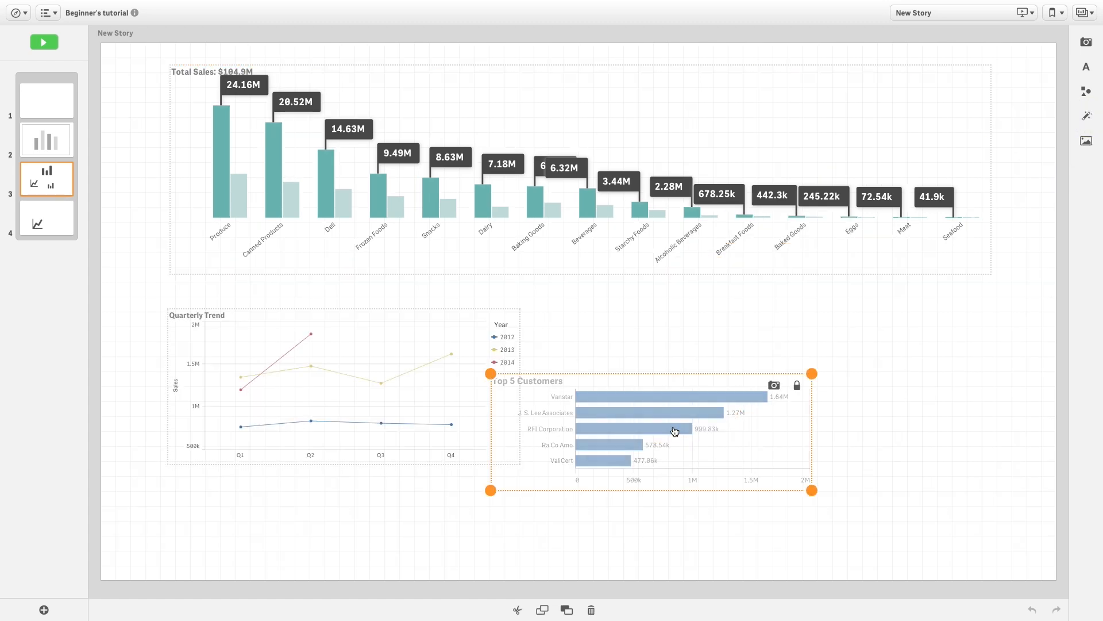
pyautogui.click(674, 429)
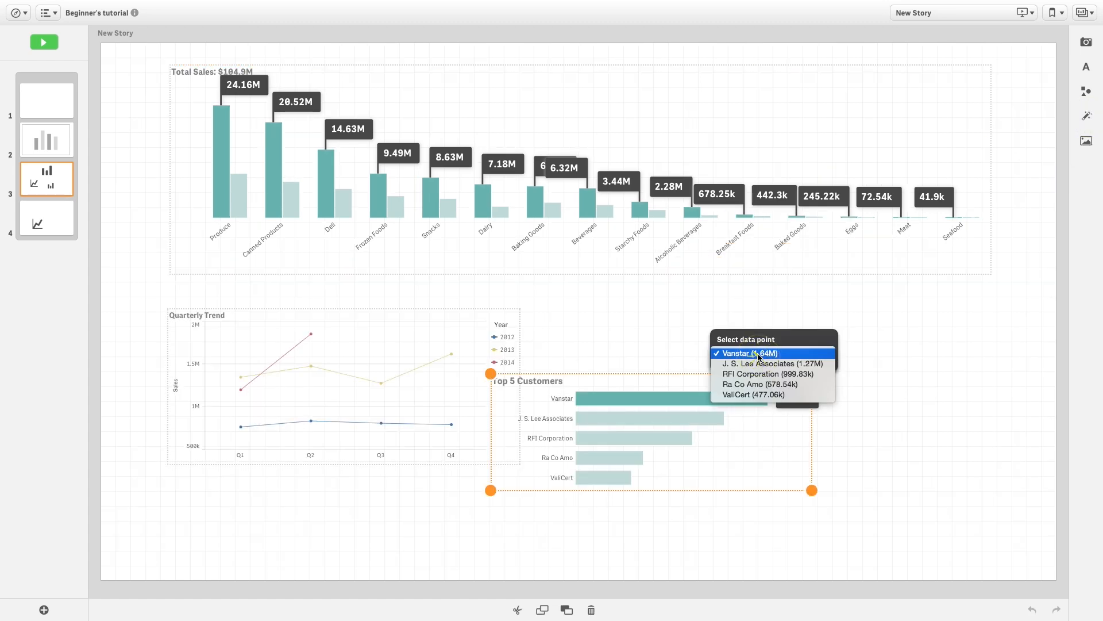
pyautogui.click(766, 374)
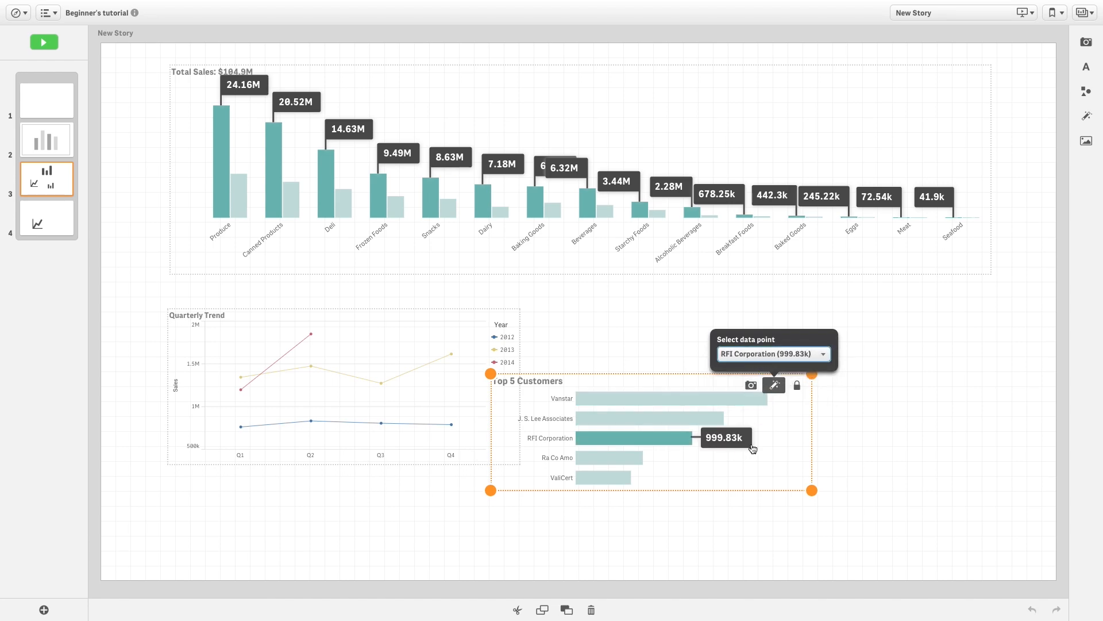
pyautogui.click(43, 42)
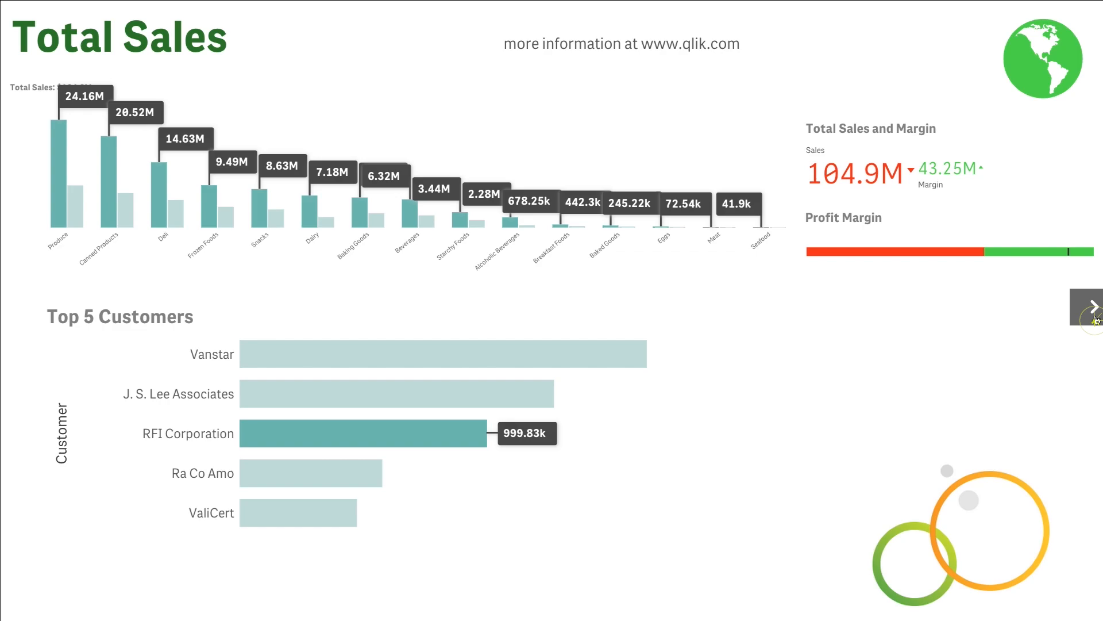
# - Advance past the Location slide and jump to the live Product Details sheet with Q1 selected
pyautogui.click(1092, 305)
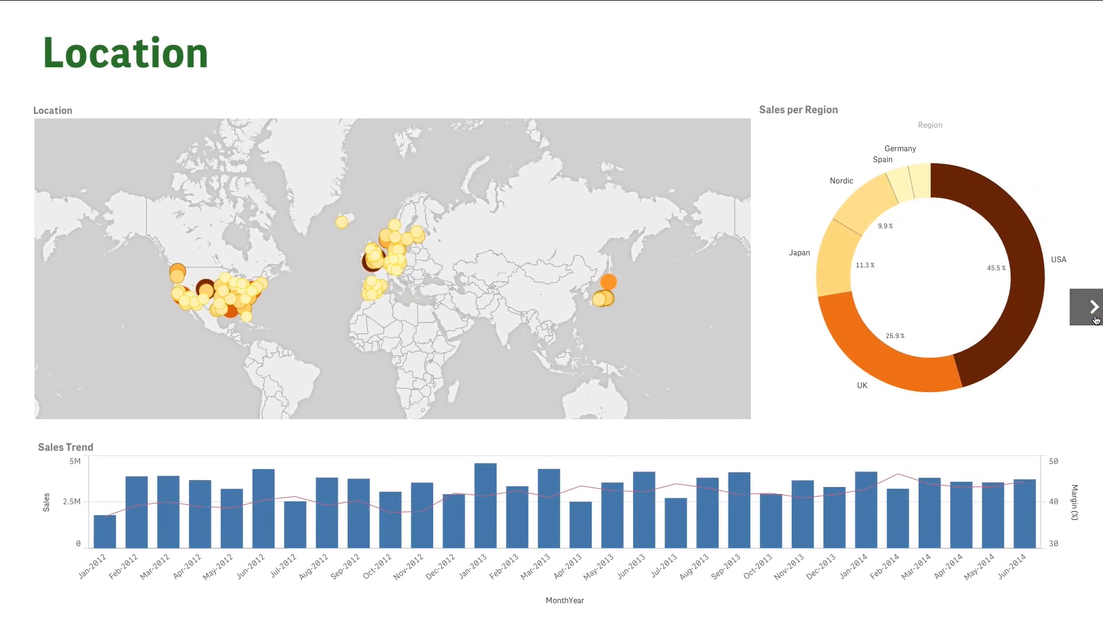
pyautogui.click(1093, 307)
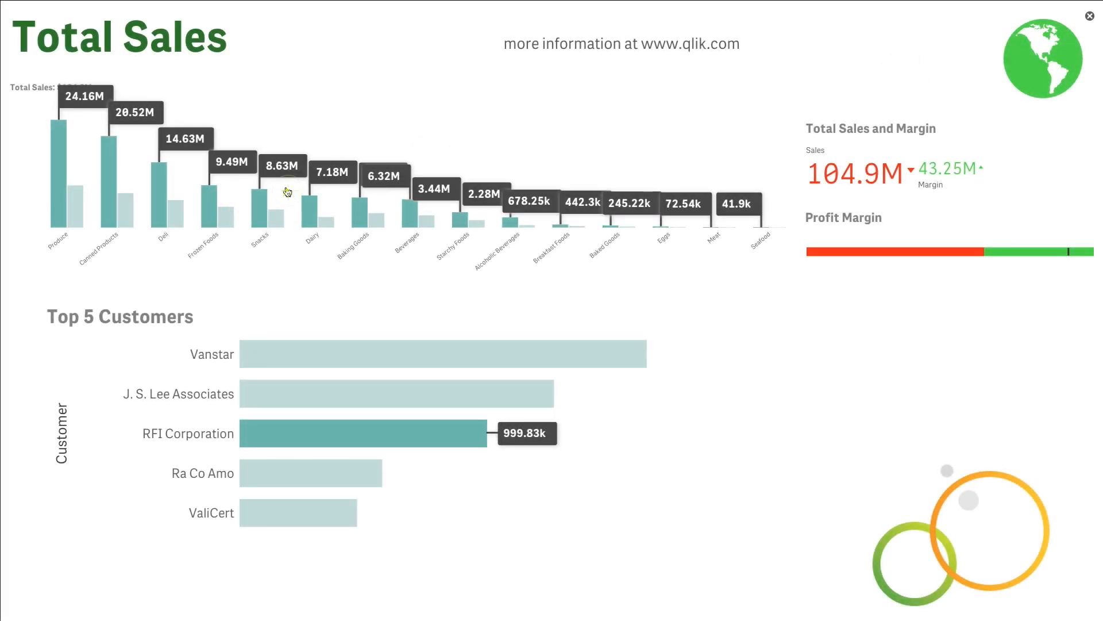
pyautogui.click(1090, 16)
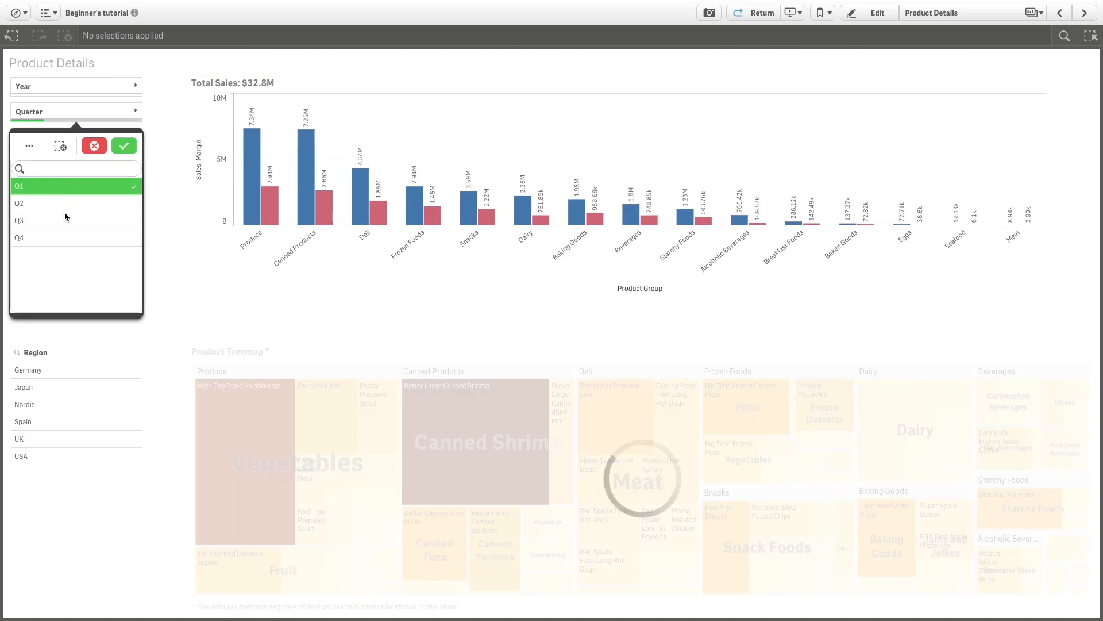
# - Embed the Product Details sheet on a slide and present it filtered to Baking Goods
pyautogui.click(19, 220)
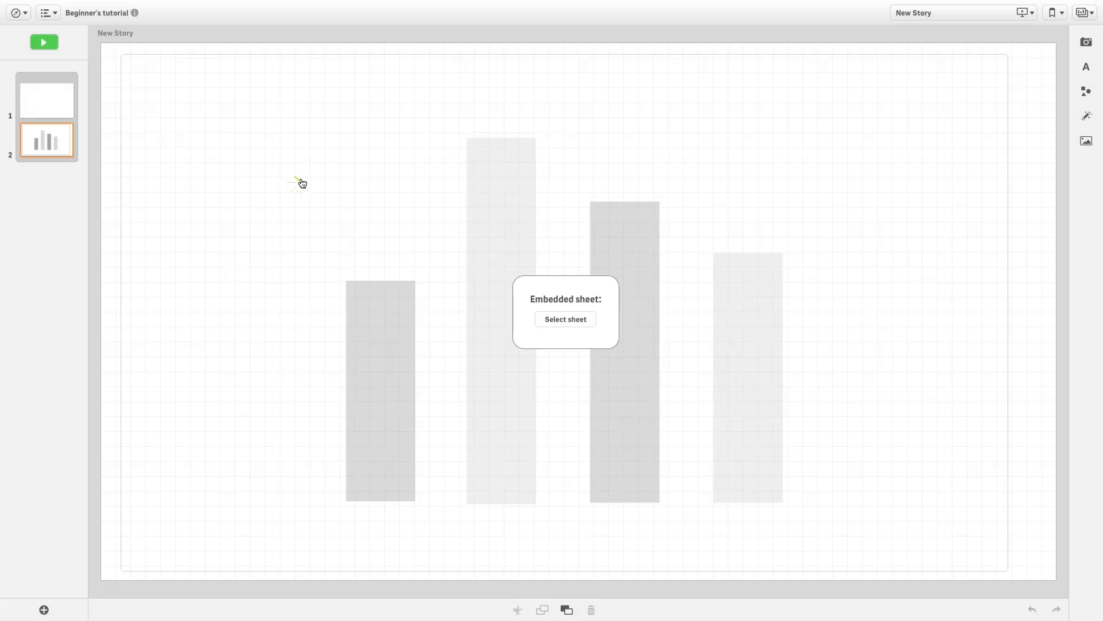
pyautogui.click(565, 319)
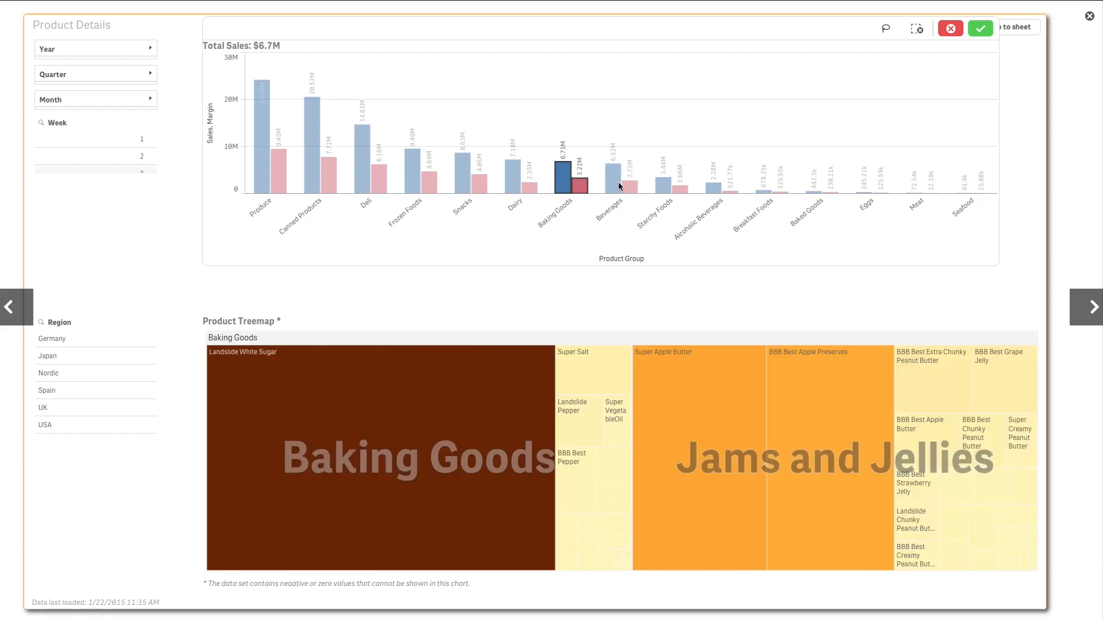
# - Select the Beverages and Frozen Foods bars alongside Baking Goods, raising total sales to $22.5M
pyautogui.click(623, 169)
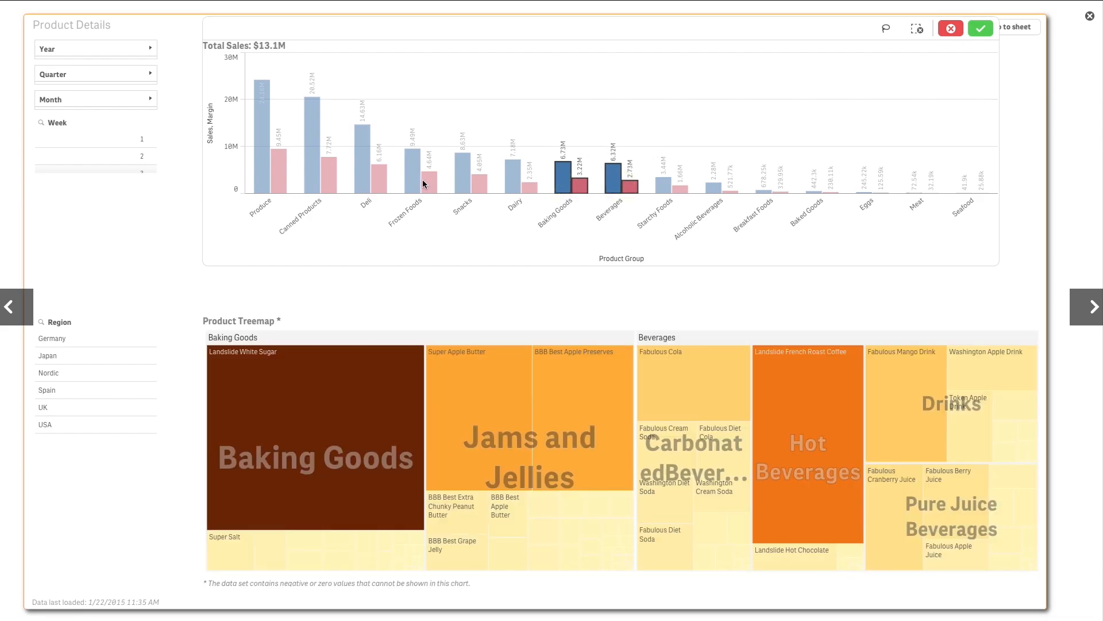
pyautogui.click(413, 166)
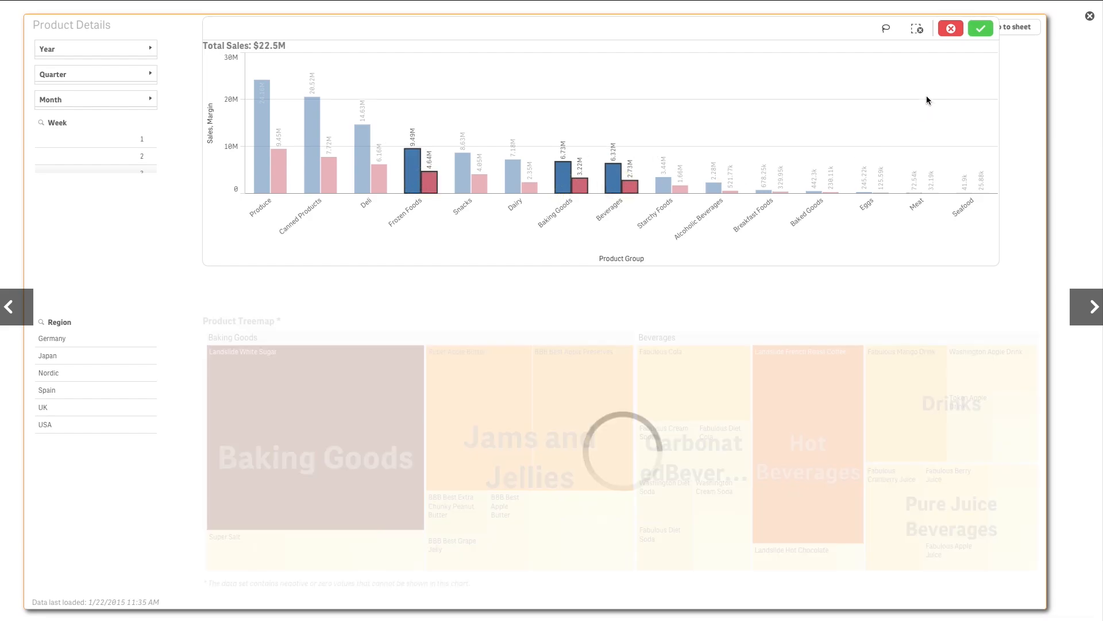